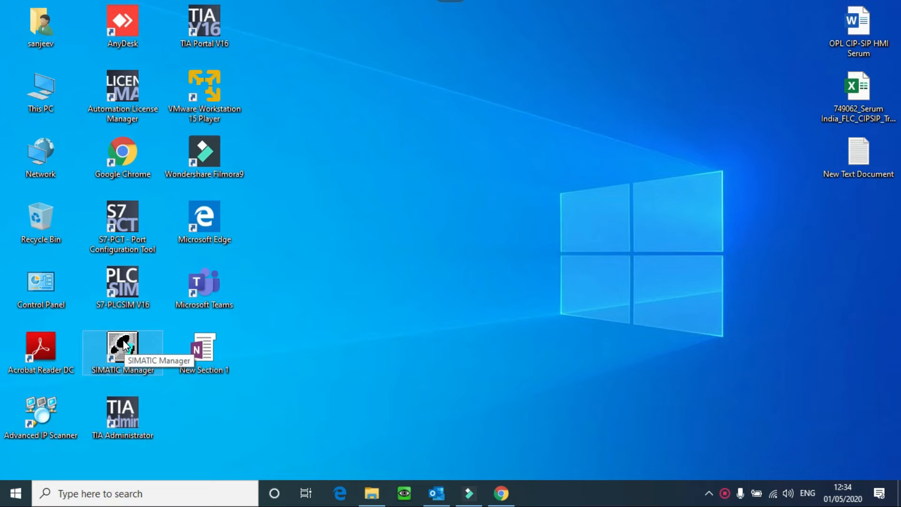
- Launch SIMATIC Manager from its desktop shortcut so the New Project wizard appears
double_click(122, 353)
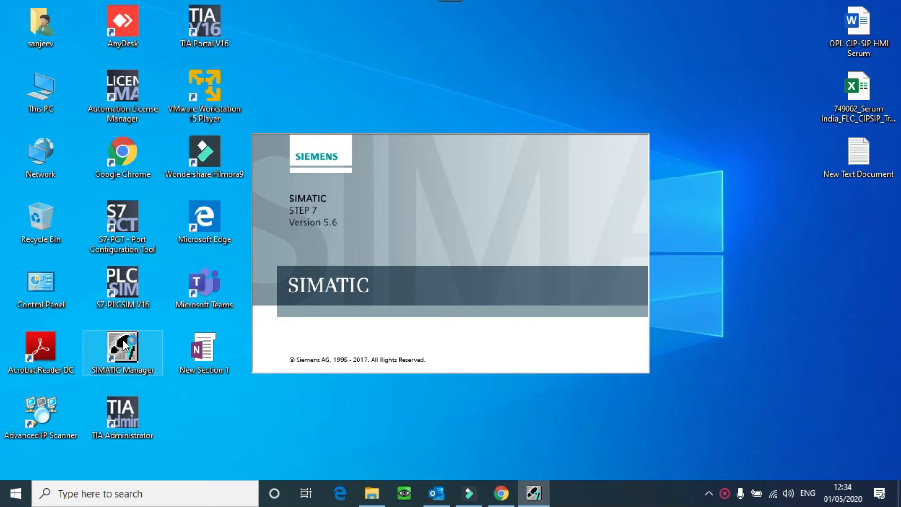
double_click(122, 349)
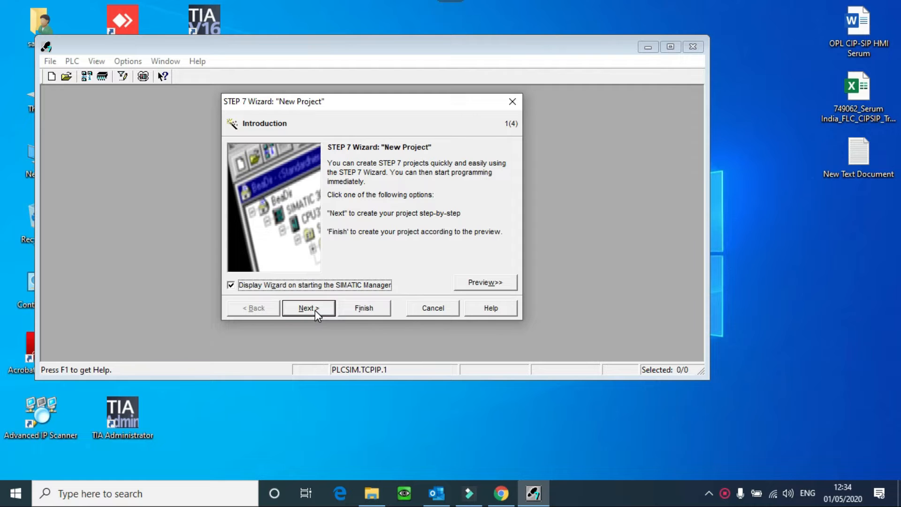
- Advance the wizard, return to the introduction, then advance again to the CPU step (default CPU312)
left_click(309, 308)
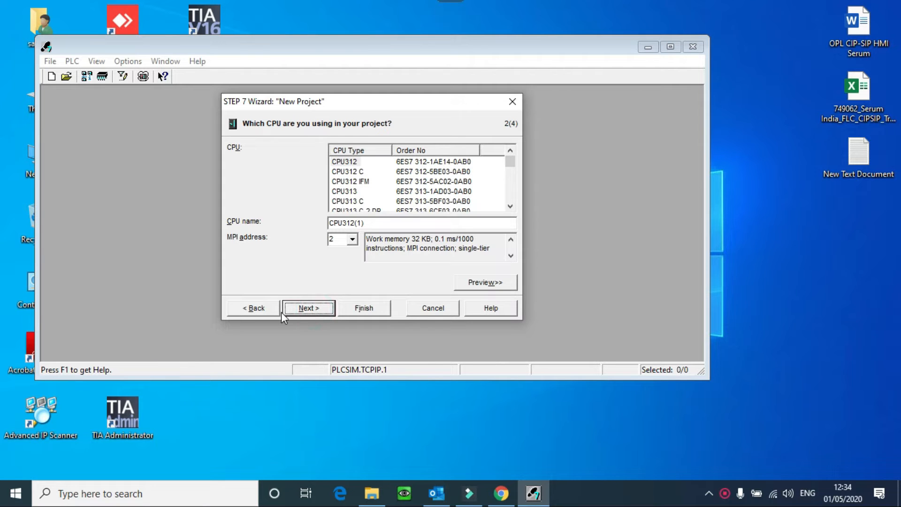
left_click(253, 308)
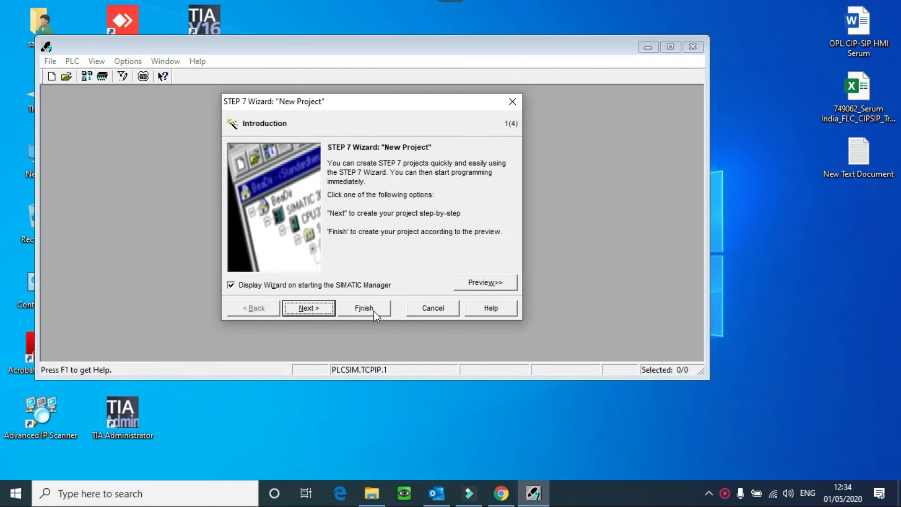
mouse_move(367, 298)
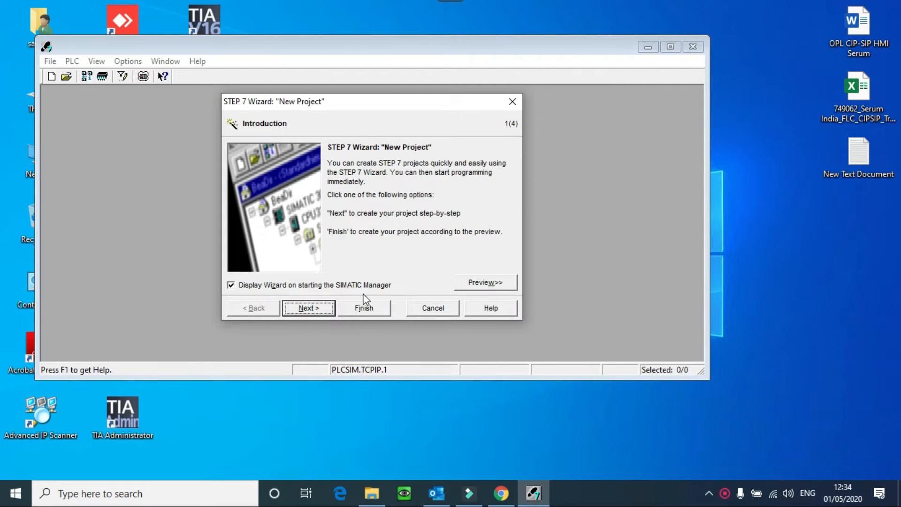
mouse_move(370, 309)
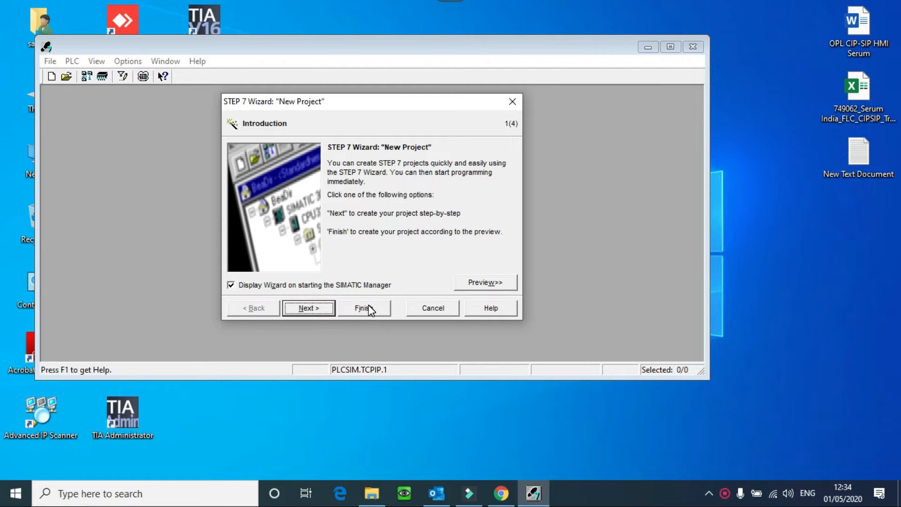
mouse_move(342, 315)
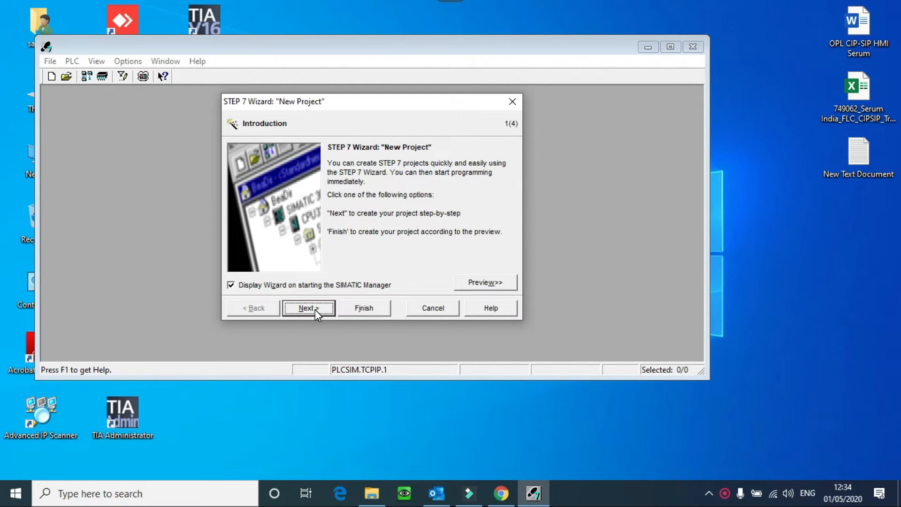
left_click(308, 308)
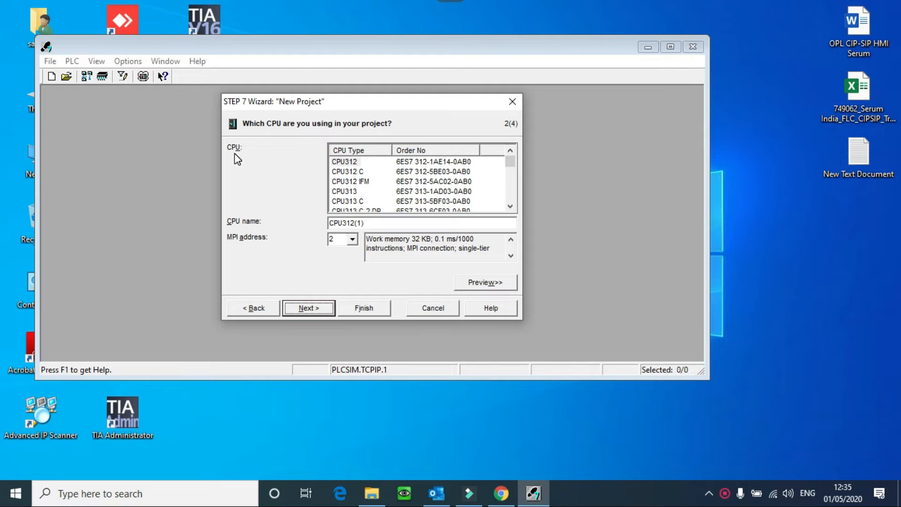
- Try CPU312, CPU313 C, CPU313 C-2 DP and CPU313 C-2 PtP while browsing the CPU type list
left_click(345, 162)
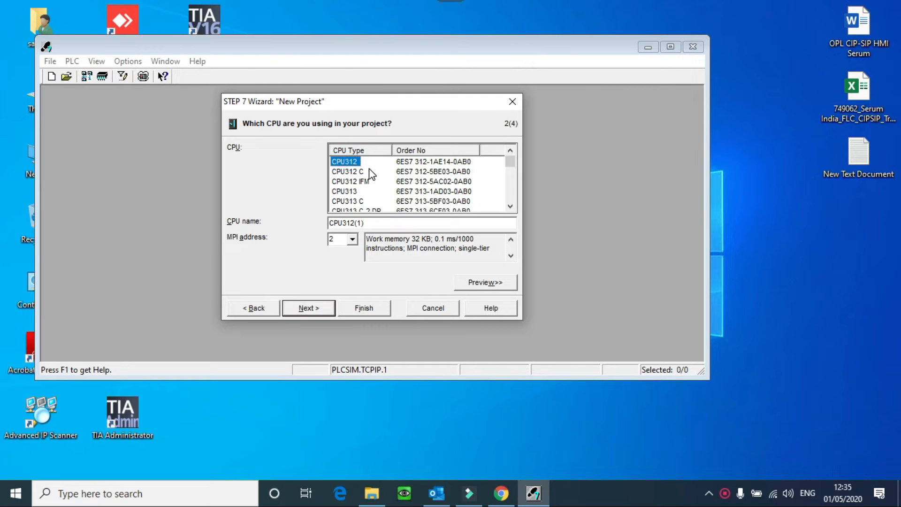
mouse_move(365, 171)
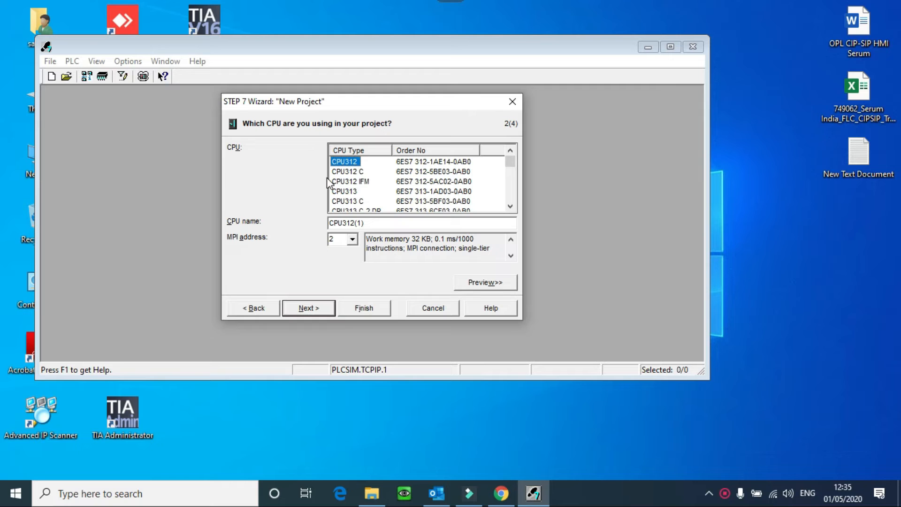
scroll("down", 3)
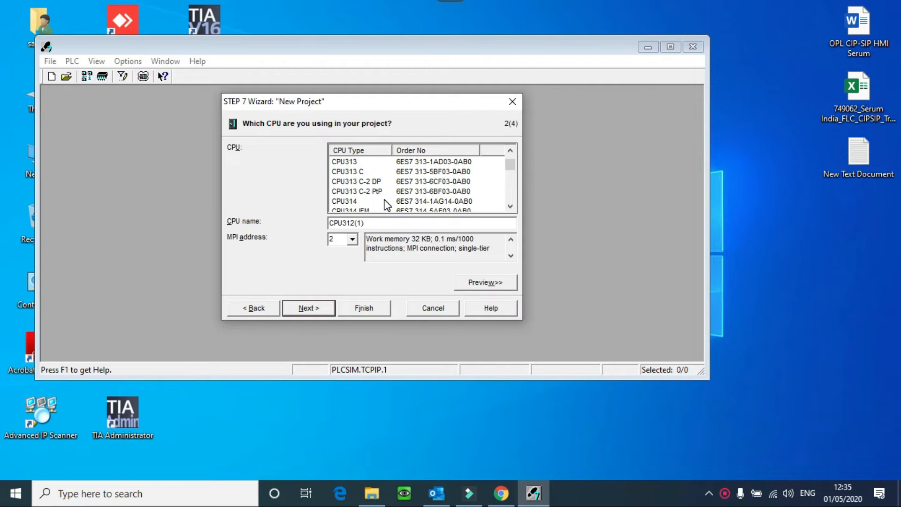
left_click(347, 171)
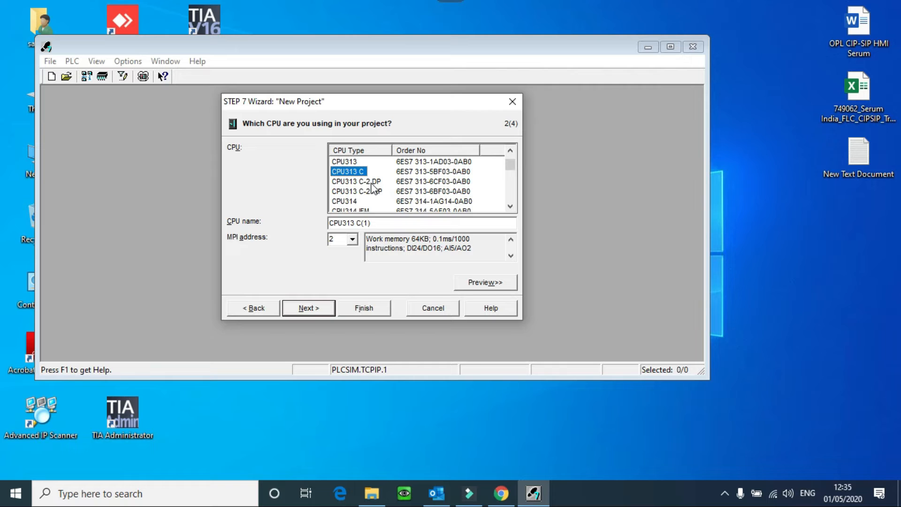
left_click(357, 181)
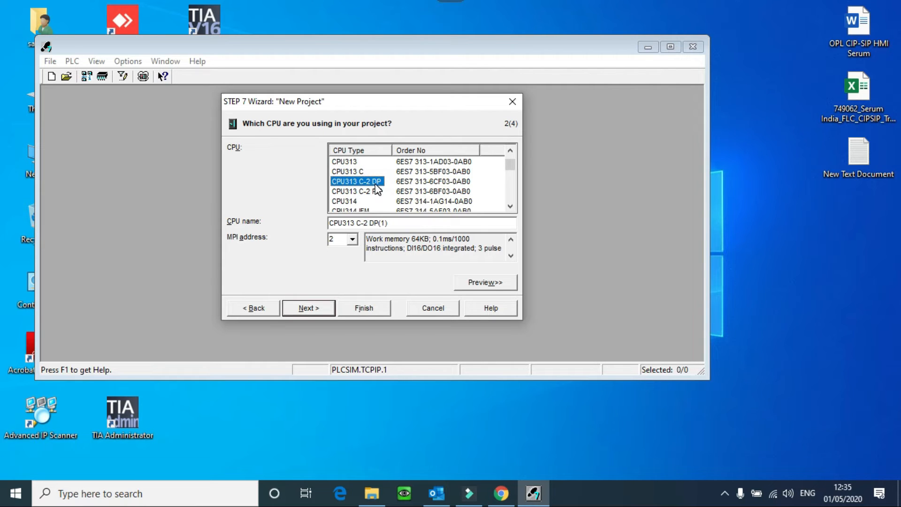
mouse_move(388, 190)
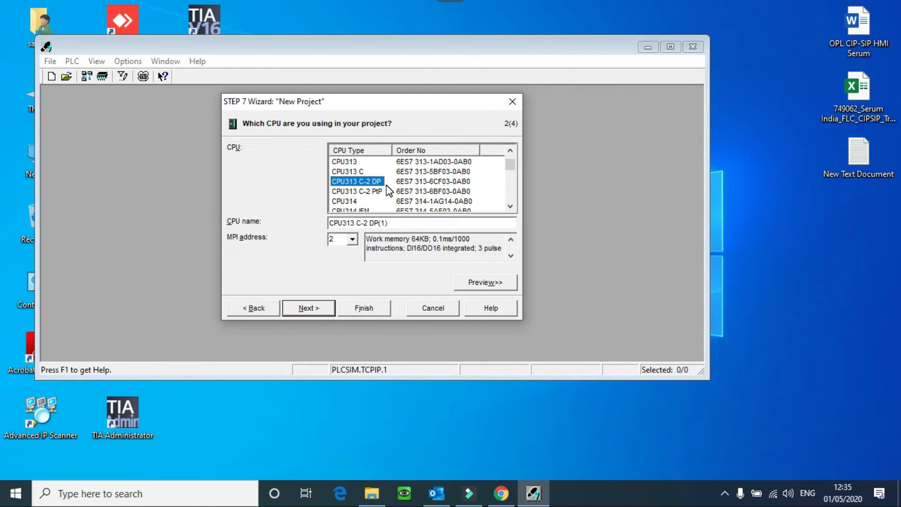
left_click(356, 190)
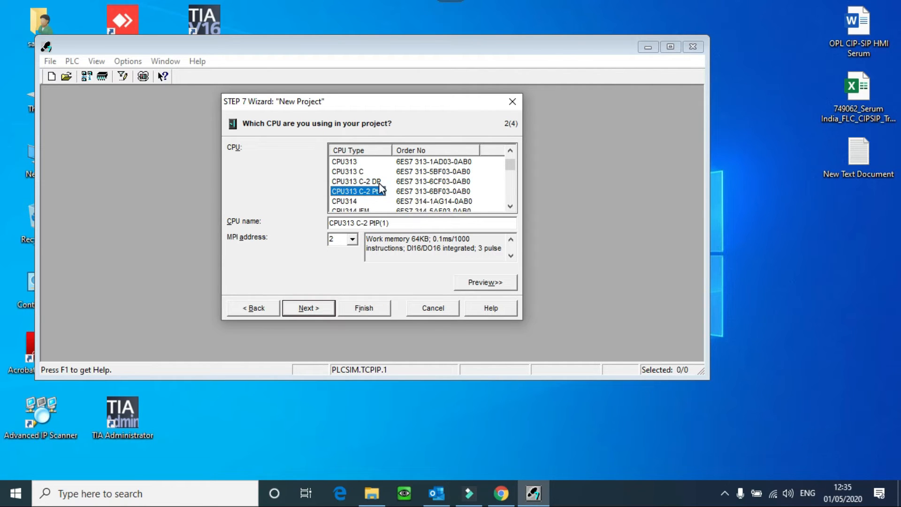
left_click(509, 205)
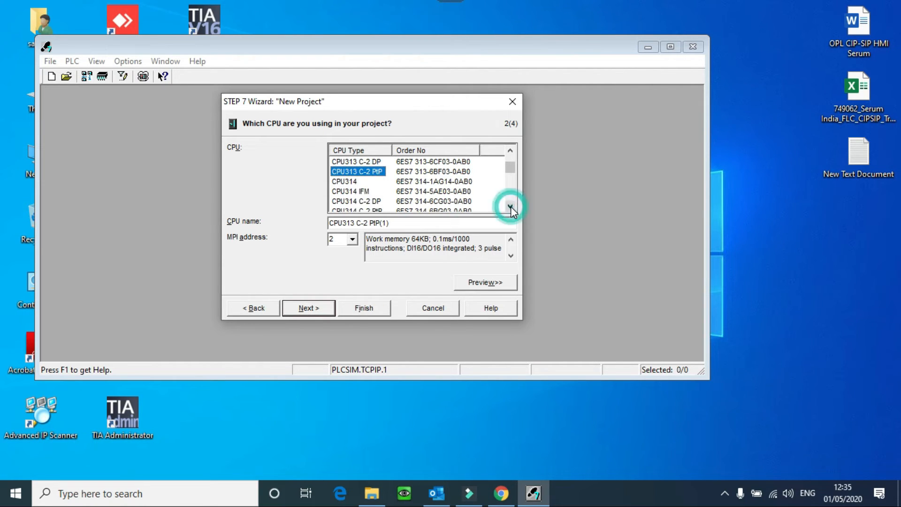
left_click(509, 209)
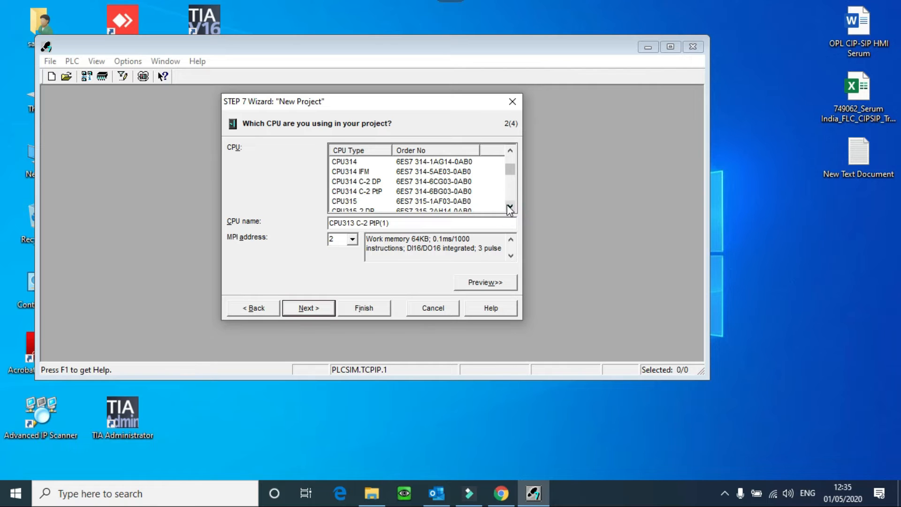
left_click(509, 207)
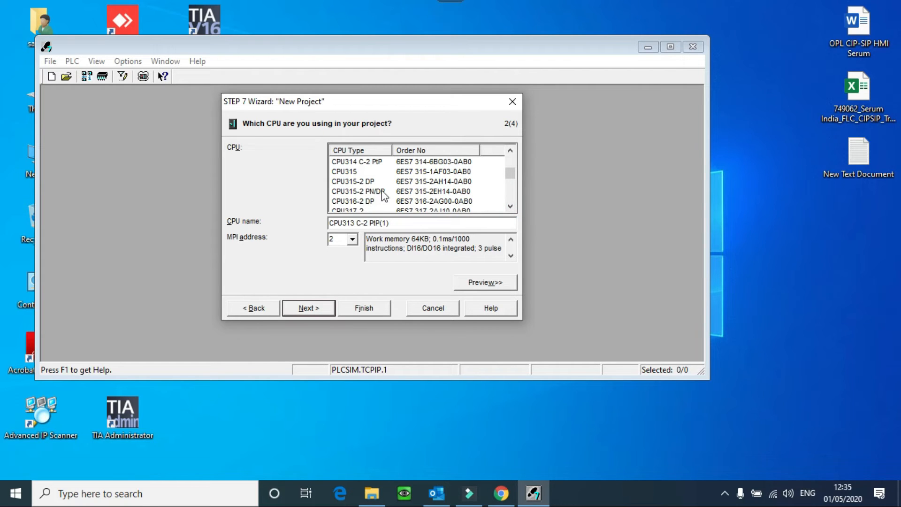
mouse_move(378, 198)
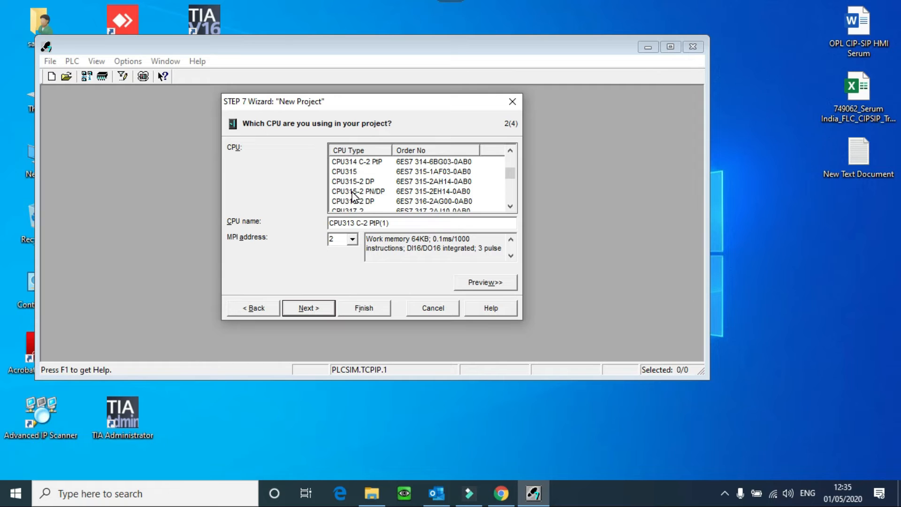
mouse_move(369, 201)
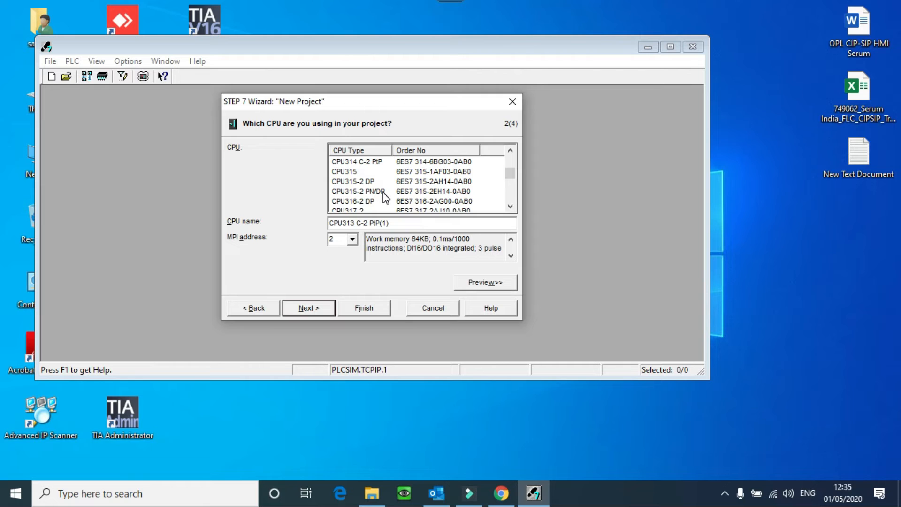
- Settle on CPU314 C-2 PtP as the CPU type, naming it 'CPU314 C-2 PtP(1)' at MPI address 2
left_click(345, 171)
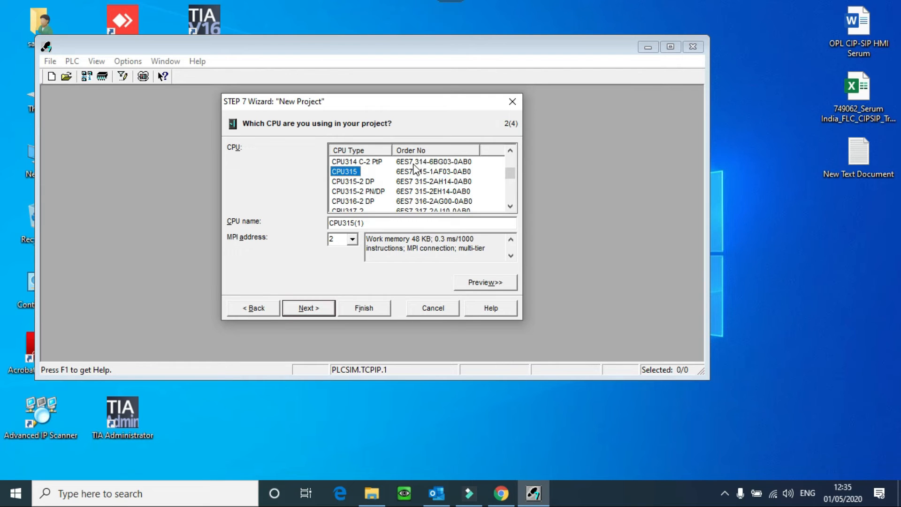
left_click(356, 162)
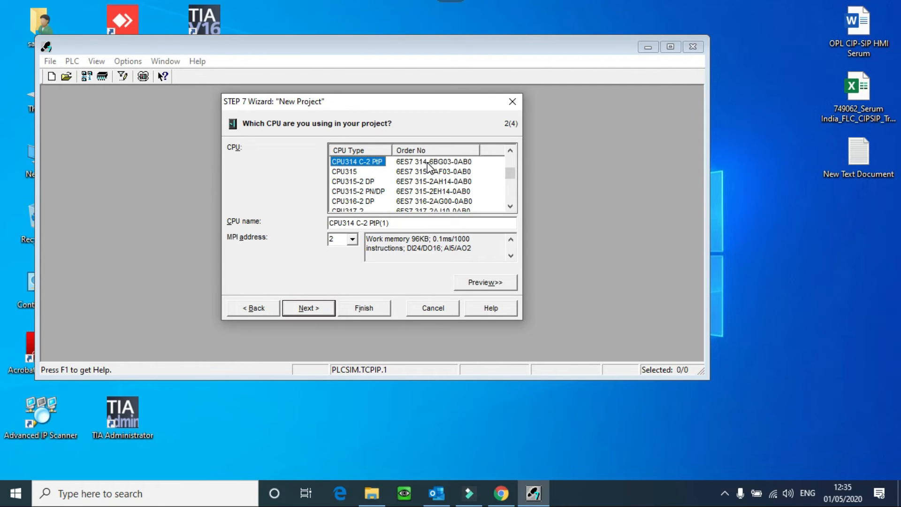
left_click(413, 223)
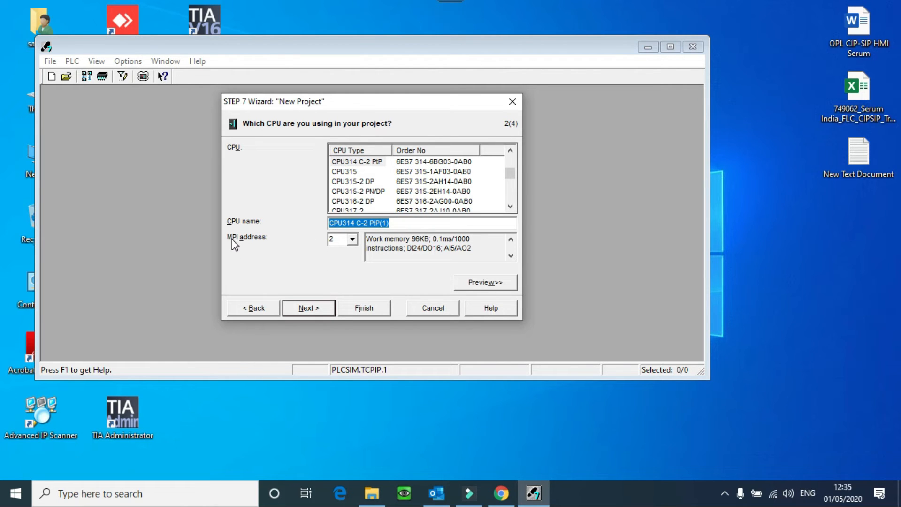
- Keep MPI address 2, make CPU313 C-2 DP the CPU, and advance to the blocks step
left_click(352, 238)
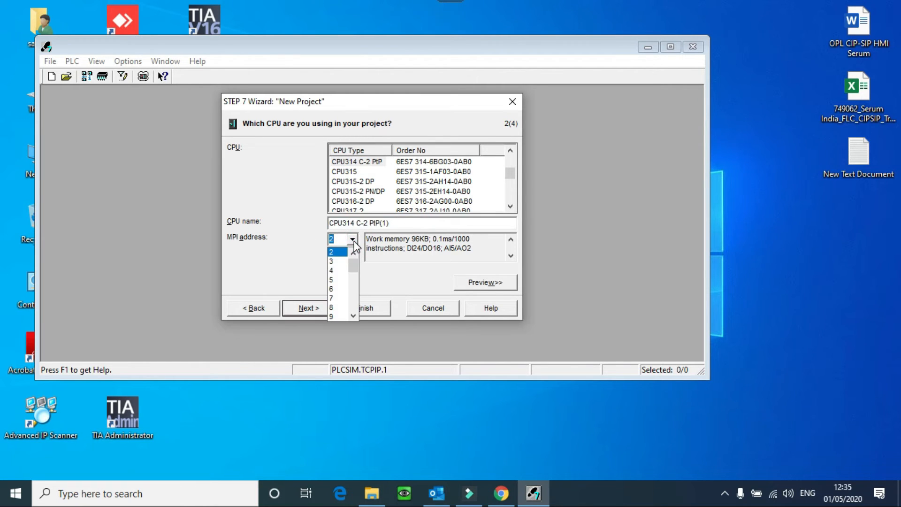
left_click(331, 252)
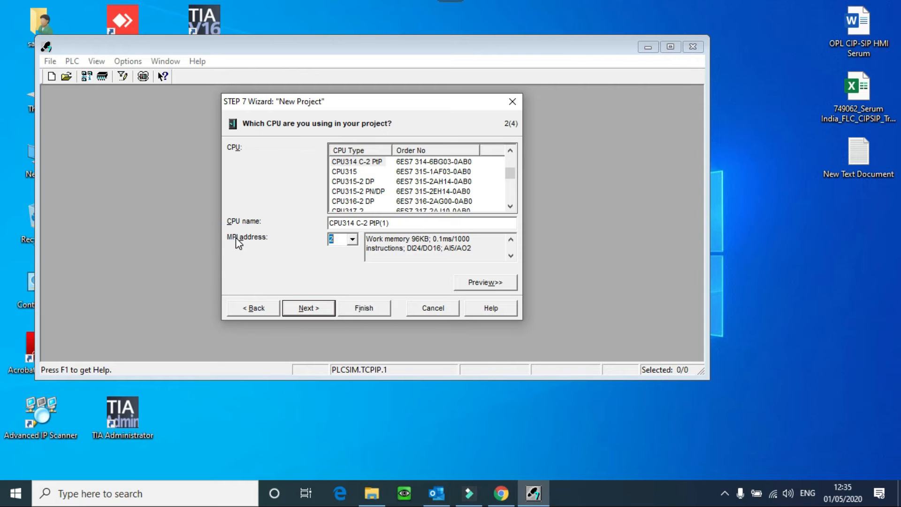
mouse_move(354, 286)
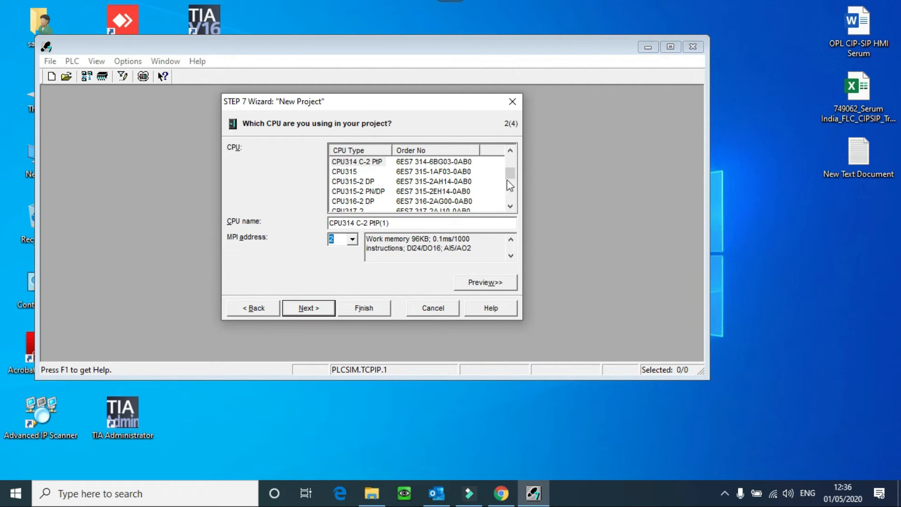
left_click(510, 150)
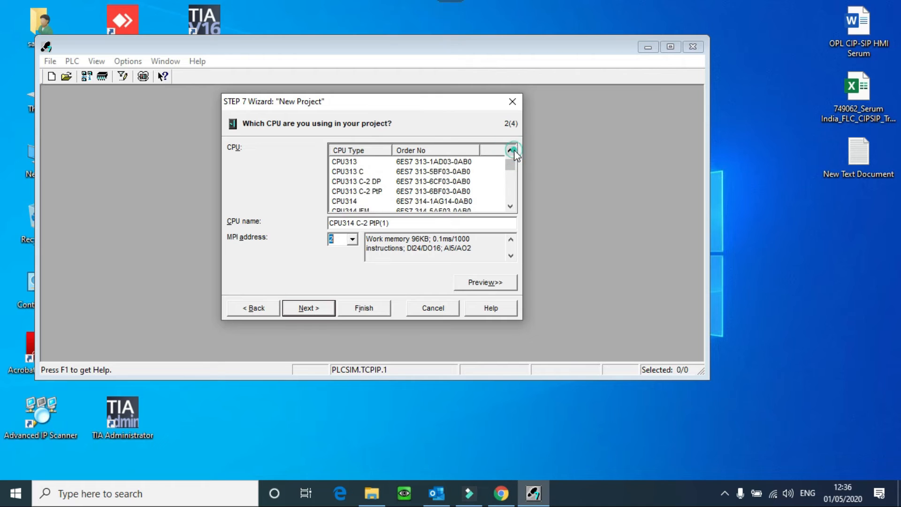
left_click(511, 150)
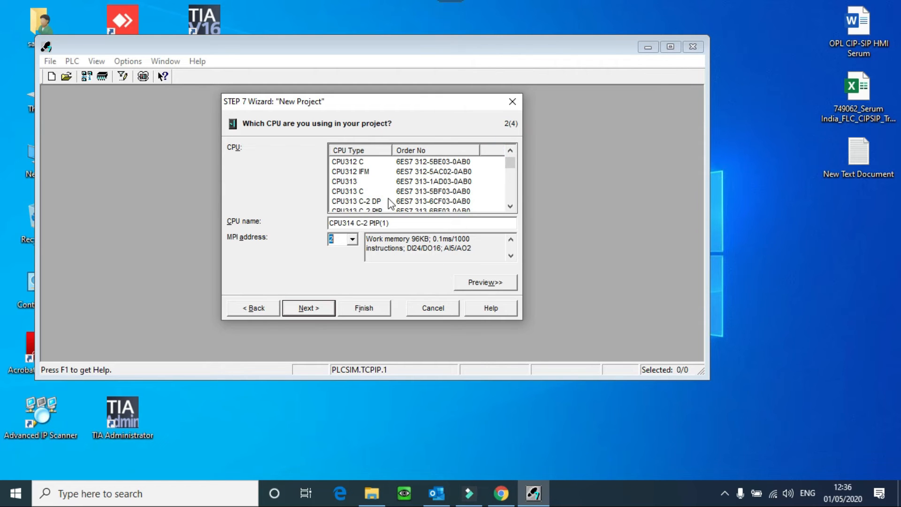
mouse_move(413, 215)
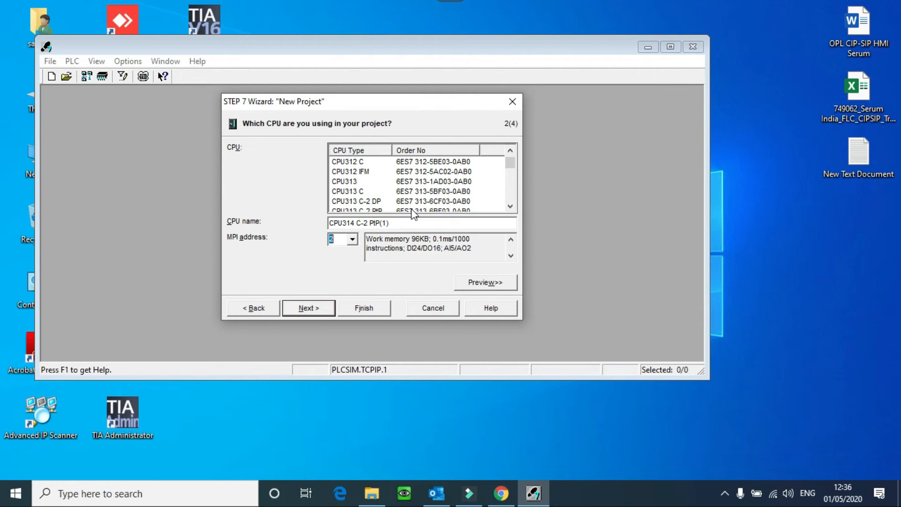
left_click(356, 201)
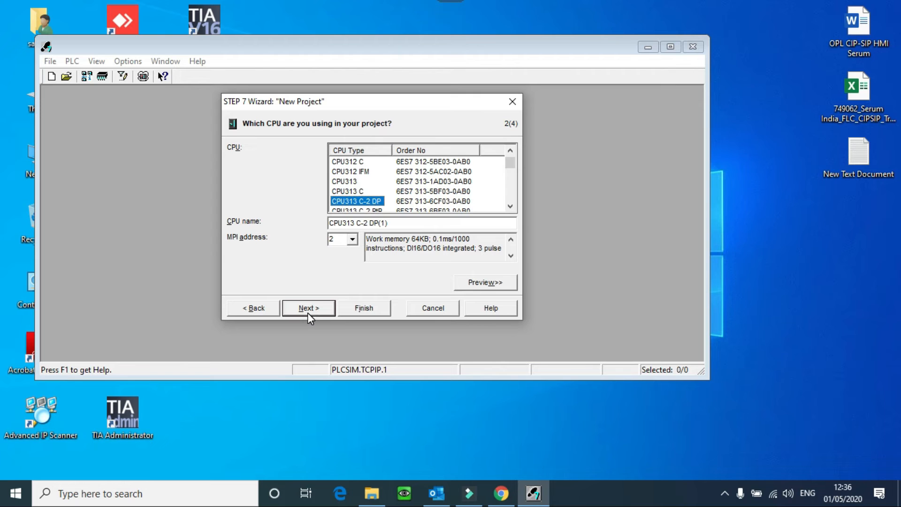
left_click(308, 308)
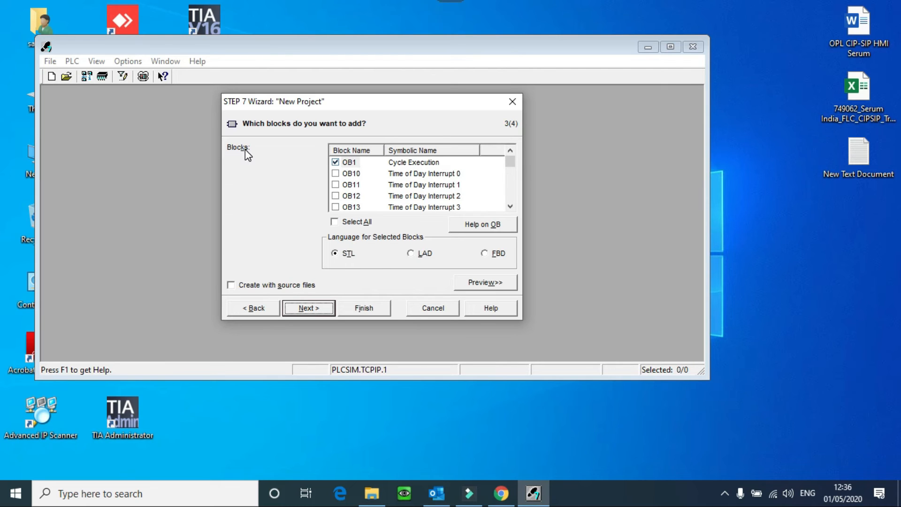
mouse_move(368, 166)
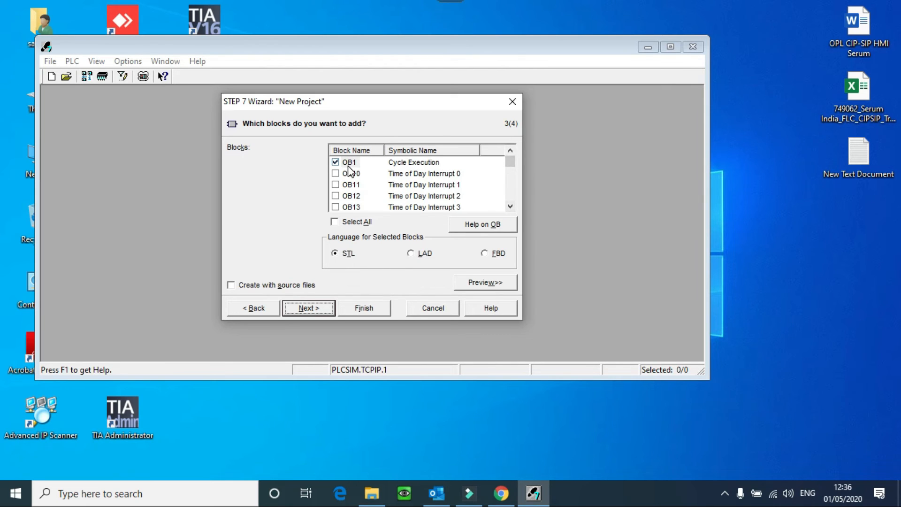
- Keep OB1 Cycle Execution included with LAD as its language and advance to the project name step
left_click(509, 206)
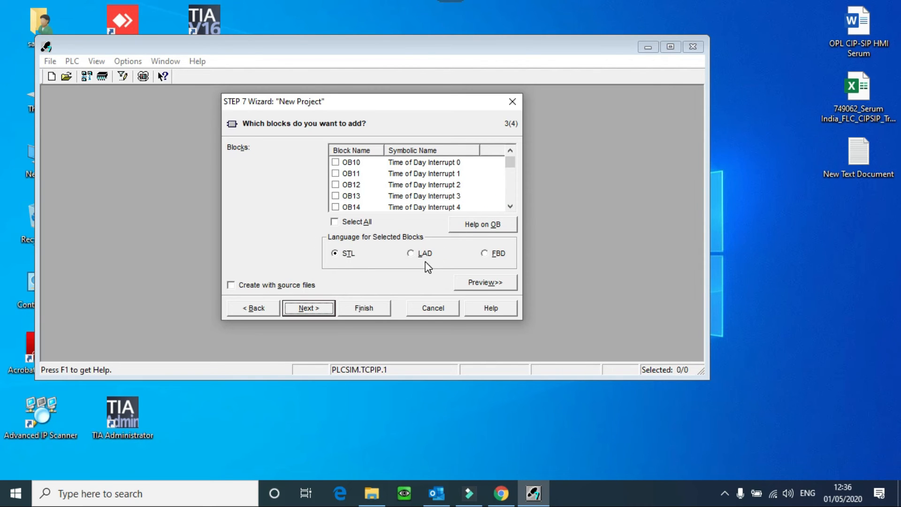
mouse_move(415, 275)
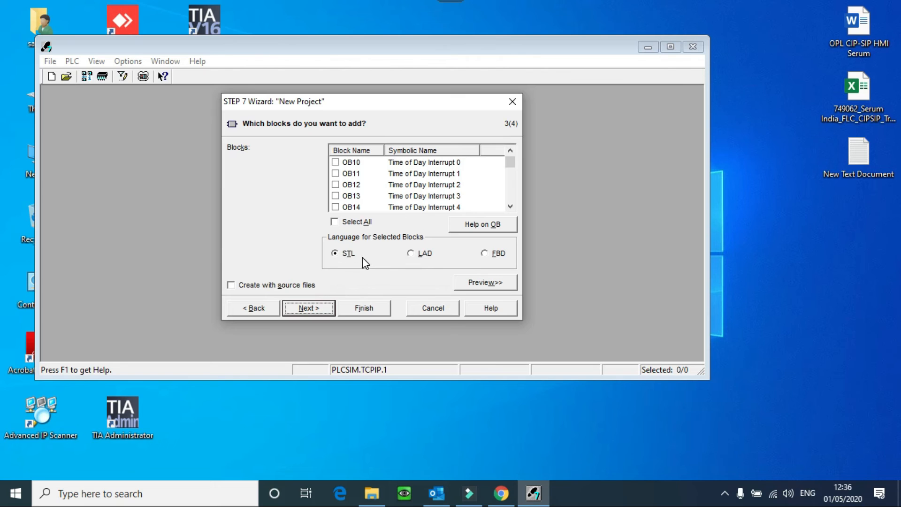
mouse_move(454, 264)
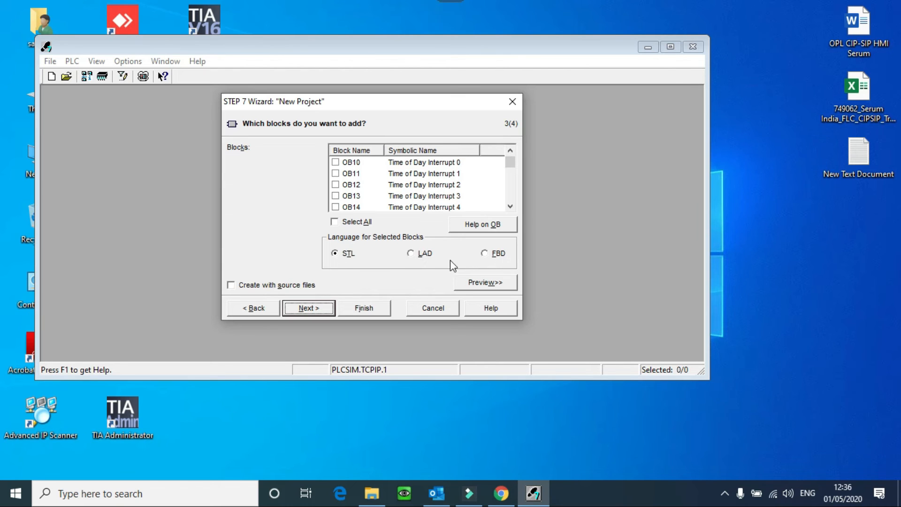
left_click(410, 253)
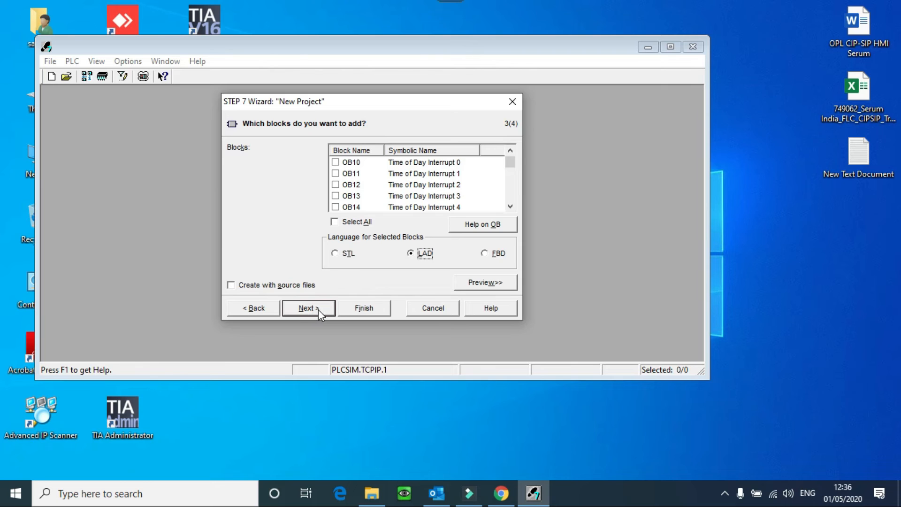
left_click(308, 308)
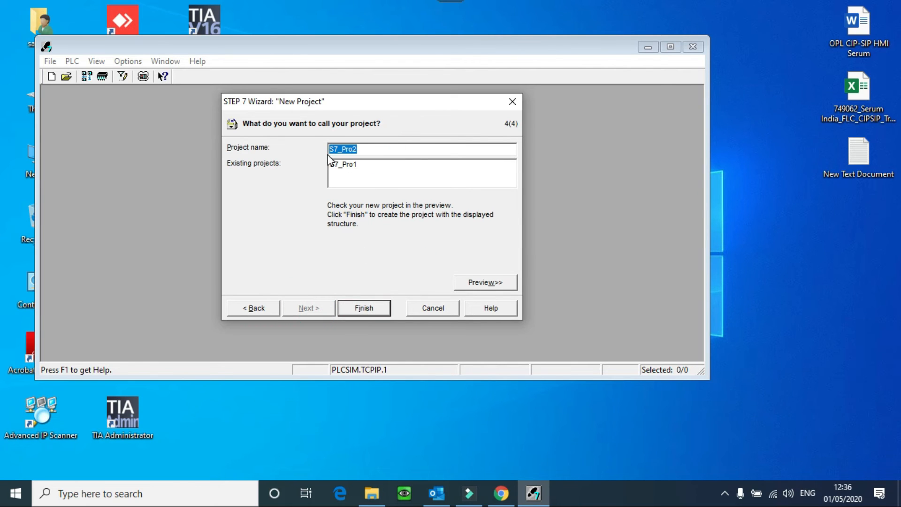
- Name the project 'Test Project' and finish the wizard to create it with the CPU313 C-2 DP station and OB1
type("Test Project")
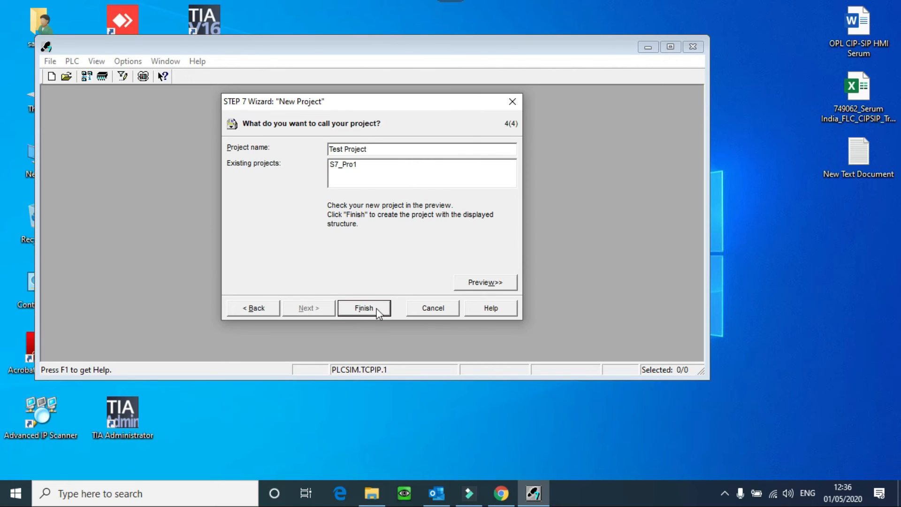
left_click(363, 307)
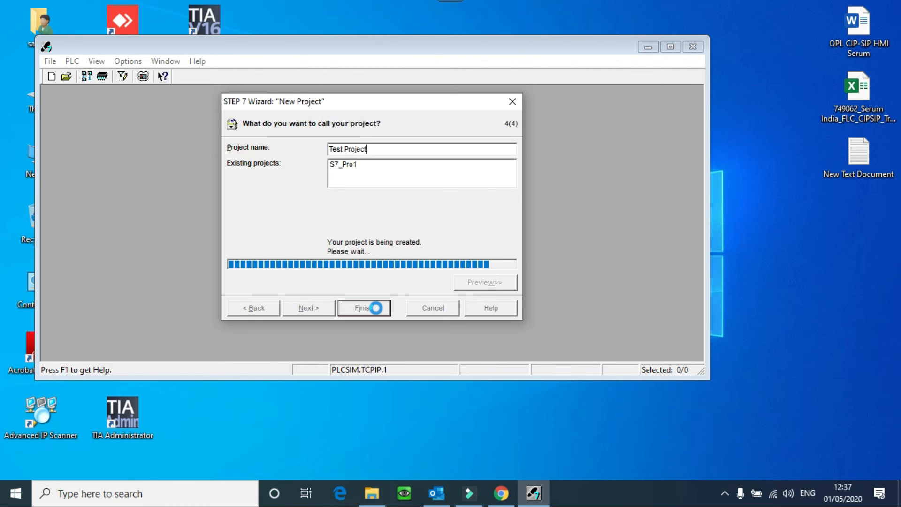
left_click(362, 307)
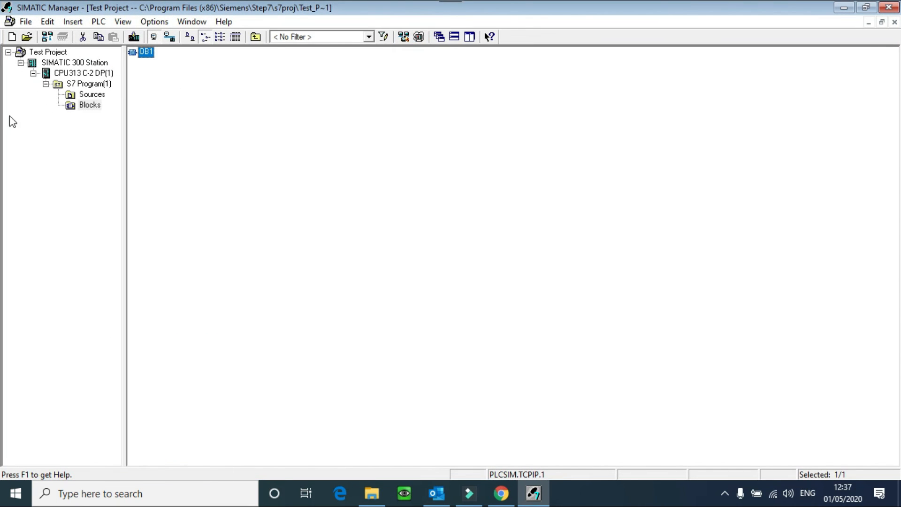
mouse_move(149, 96)
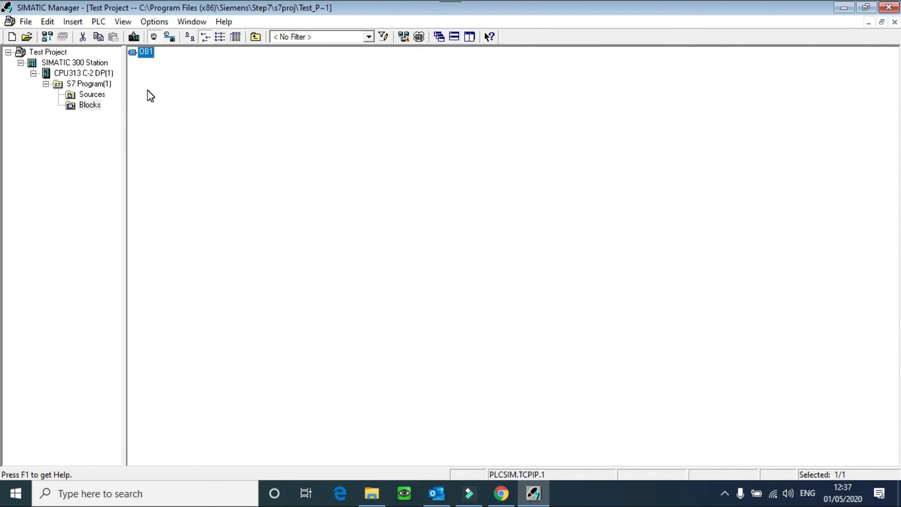
left_click(48, 51)
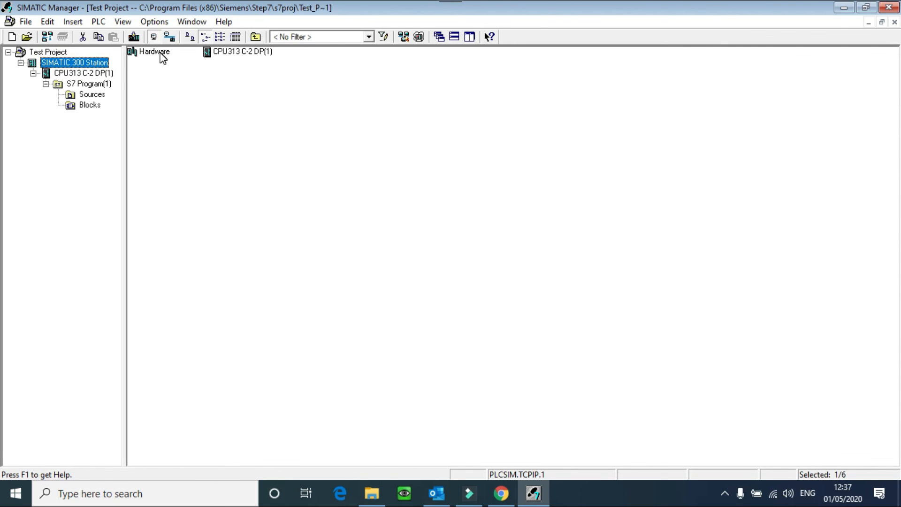
mouse_move(153, 51)
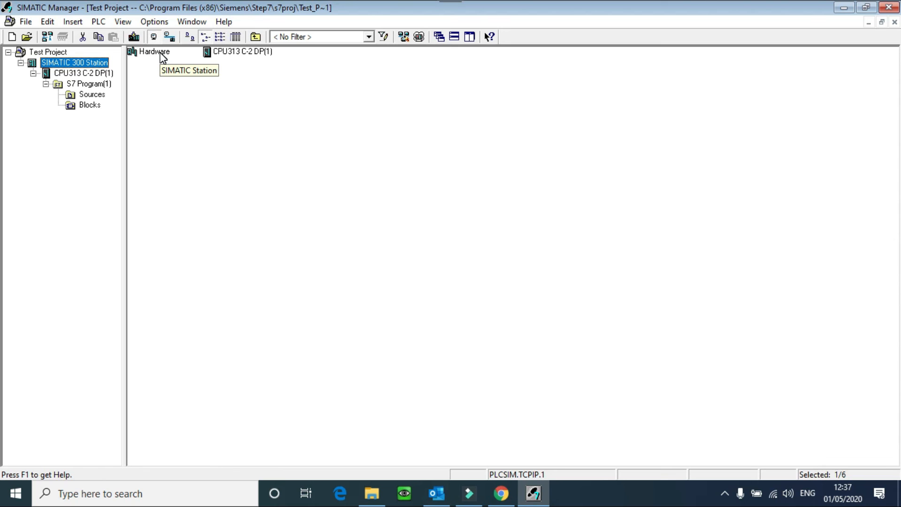
mouse_move(78, 73)
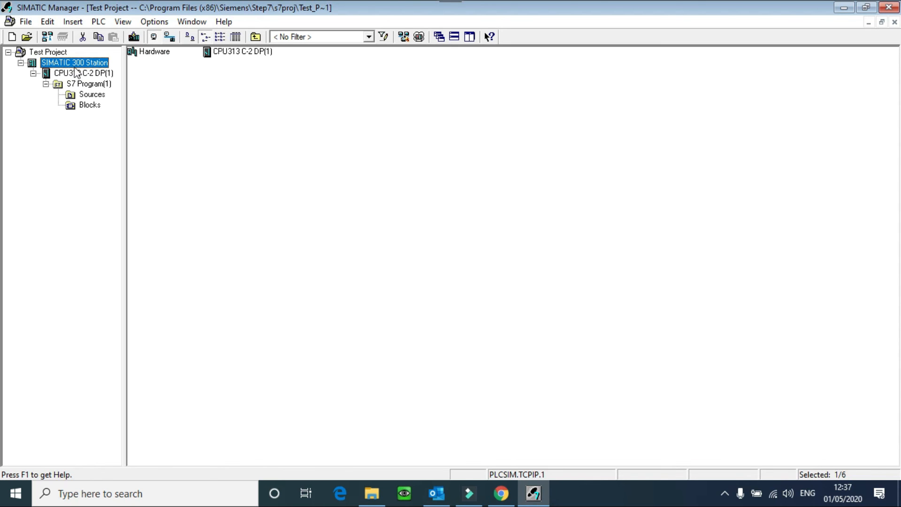
left_click(90, 105)
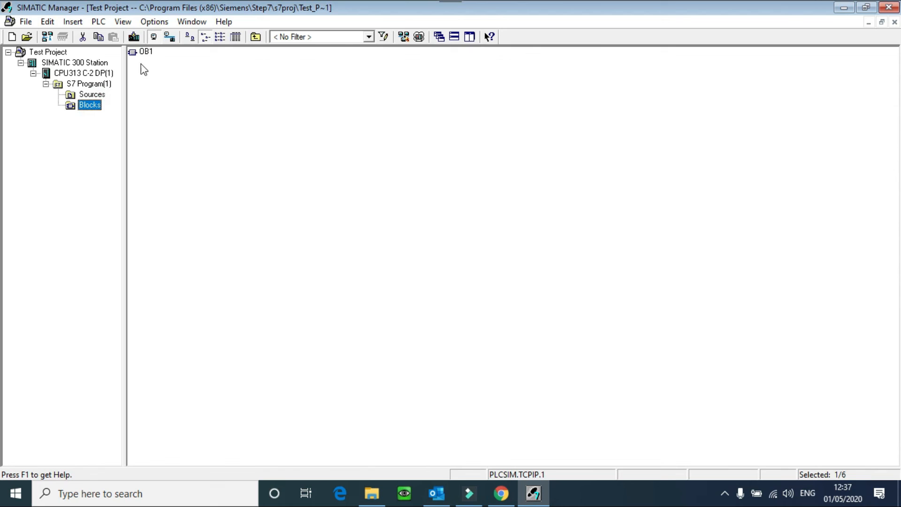
left_click(146, 52)
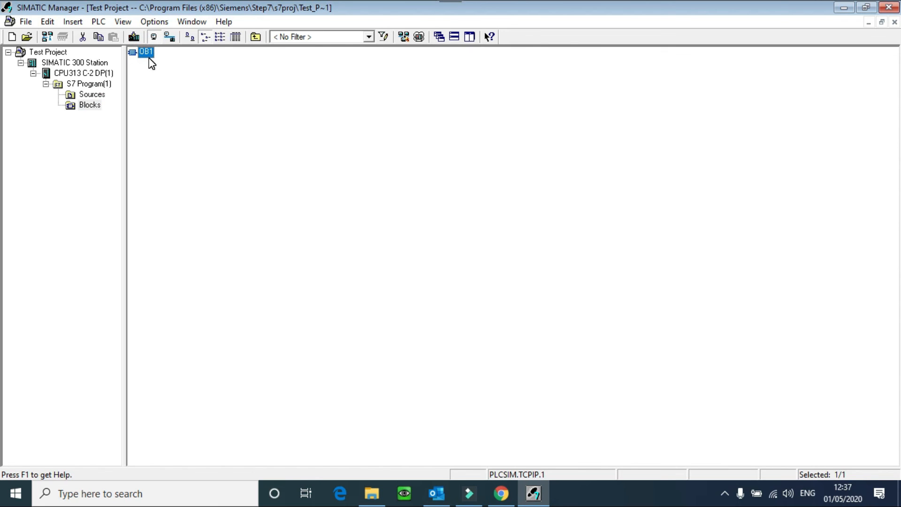